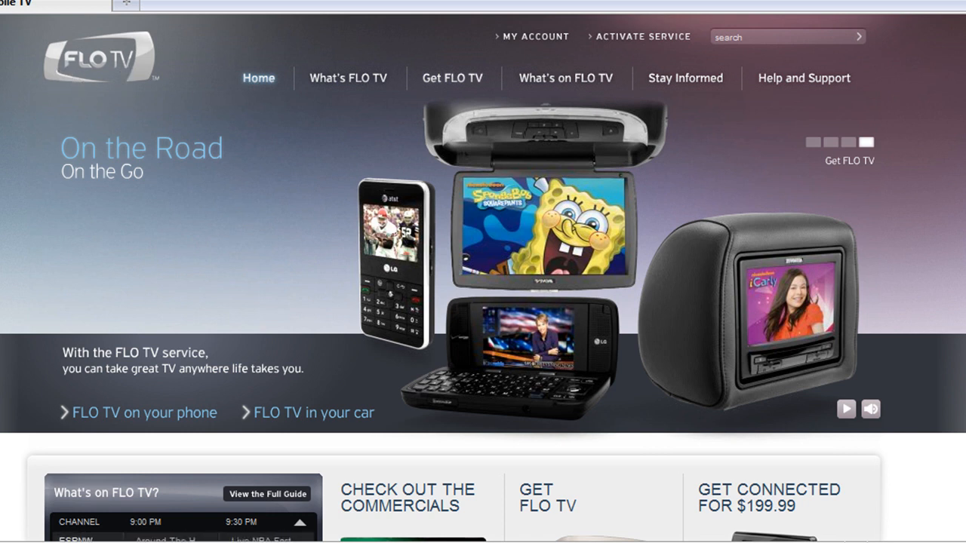
Switch to the Fireworks banner and set the rectangle's W to 200 and H to 500.
{"action": "scroll", "scroll_direction": "down", "scroll_amount": 3}
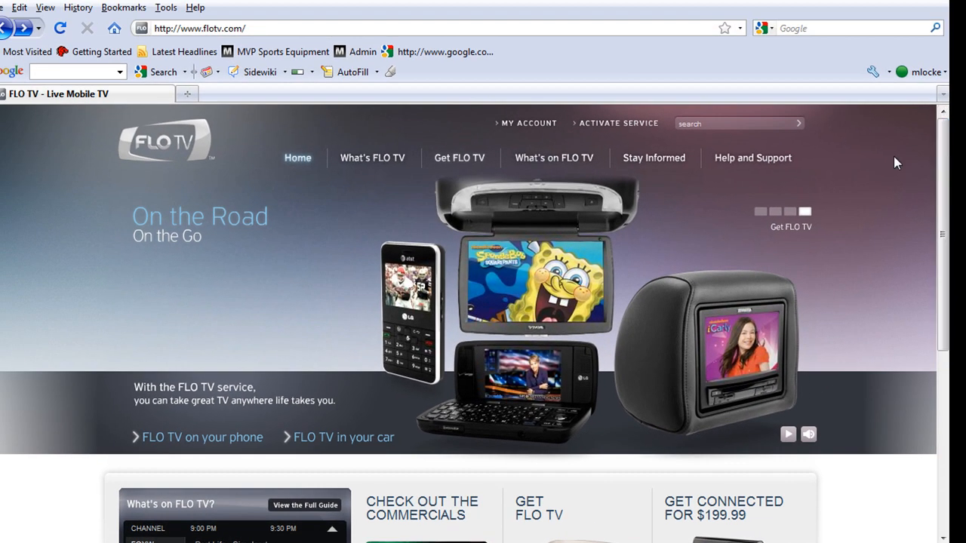
{"action": "mouse_move", "coordinate": [866, 143]}
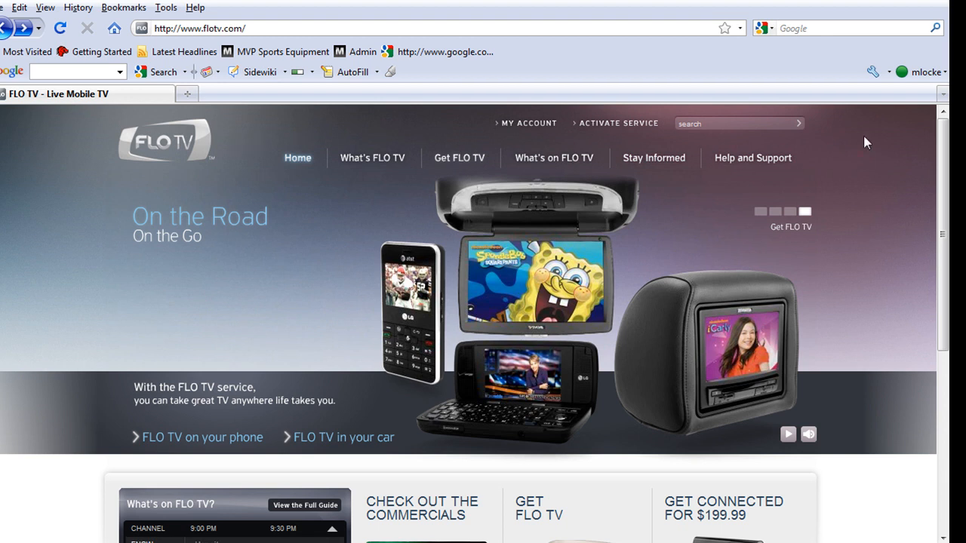
{"action": "mouse_move", "coordinate": [878, 167]}
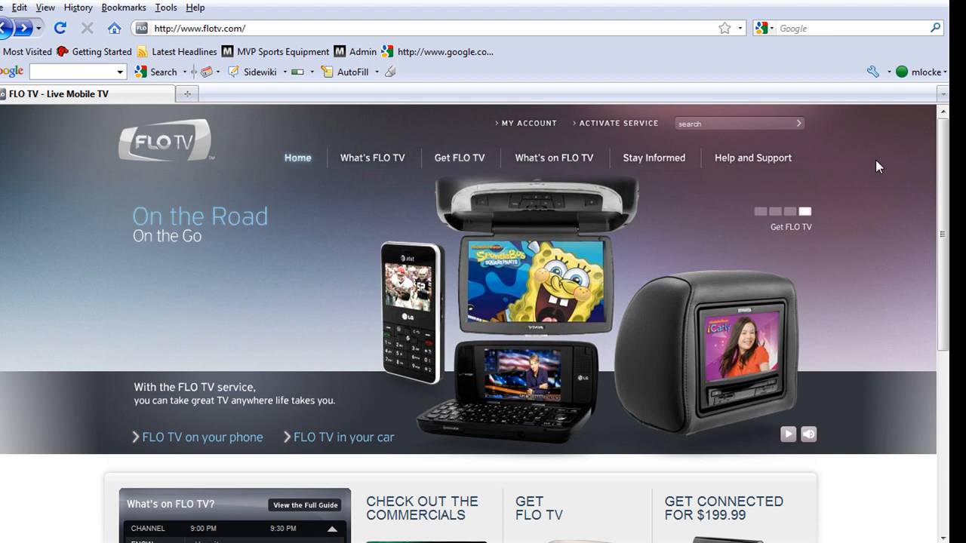
{"action": "mouse_move", "coordinate": [854, 181]}
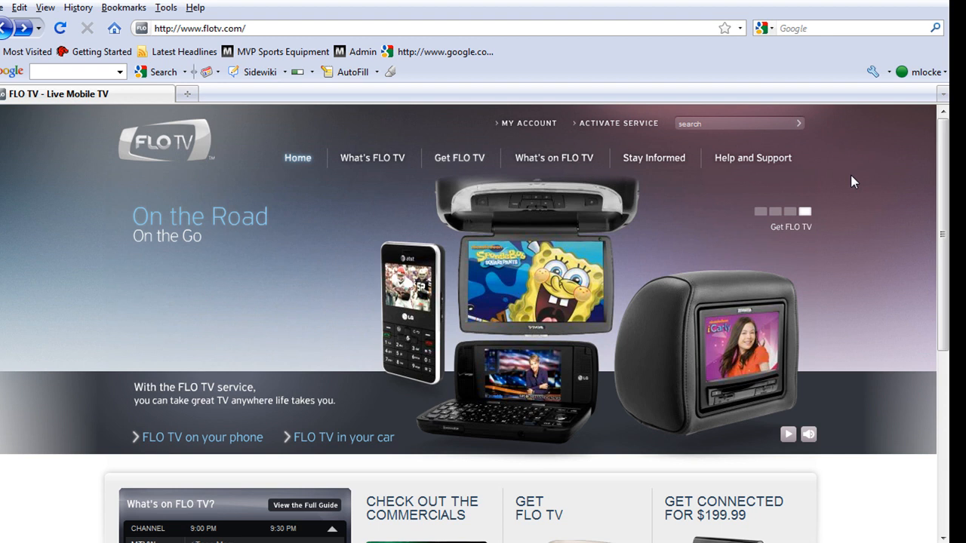
{"action": "mouse_move", "coordinate": [852, 177]}
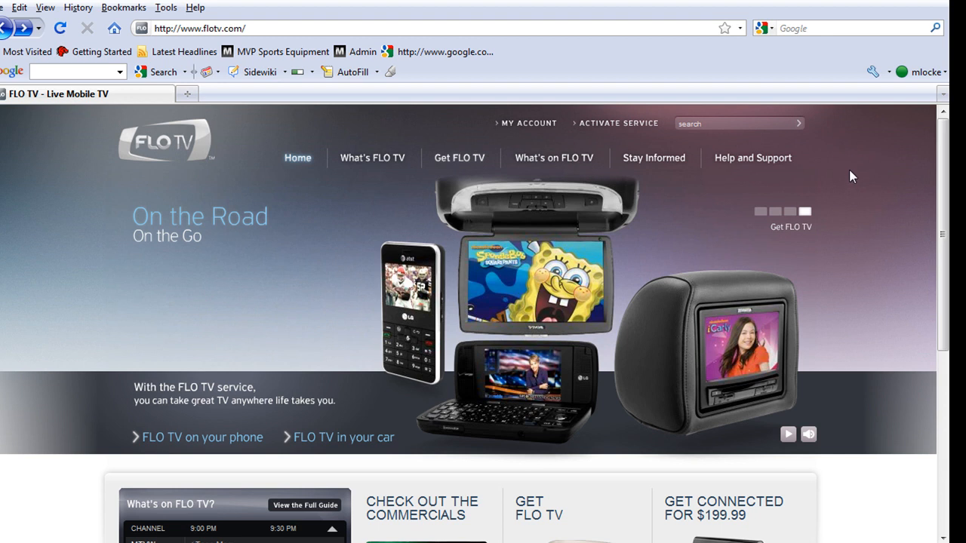
{"action": "mouse_move", "coordinate": [855, 284]}
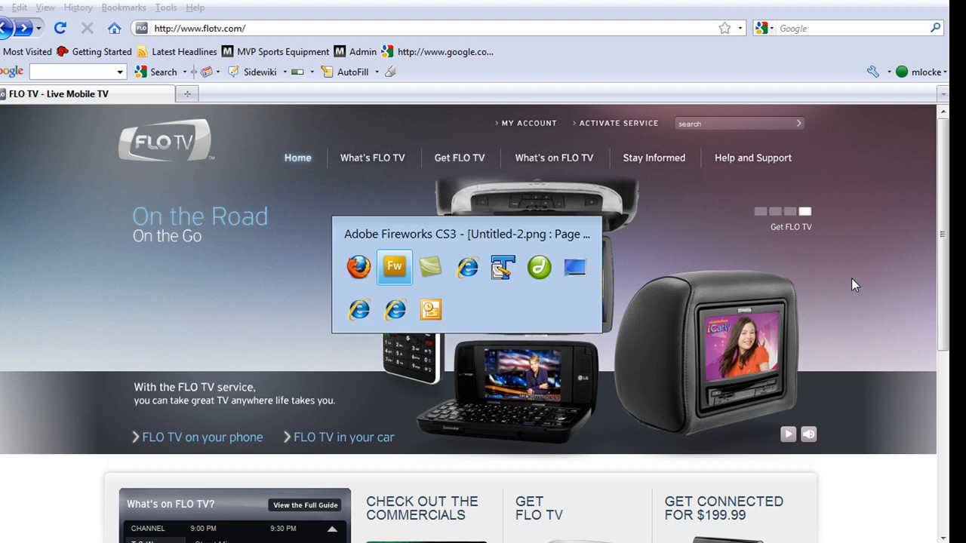
{"action": "left_click", "coordinate": [394, 267]}
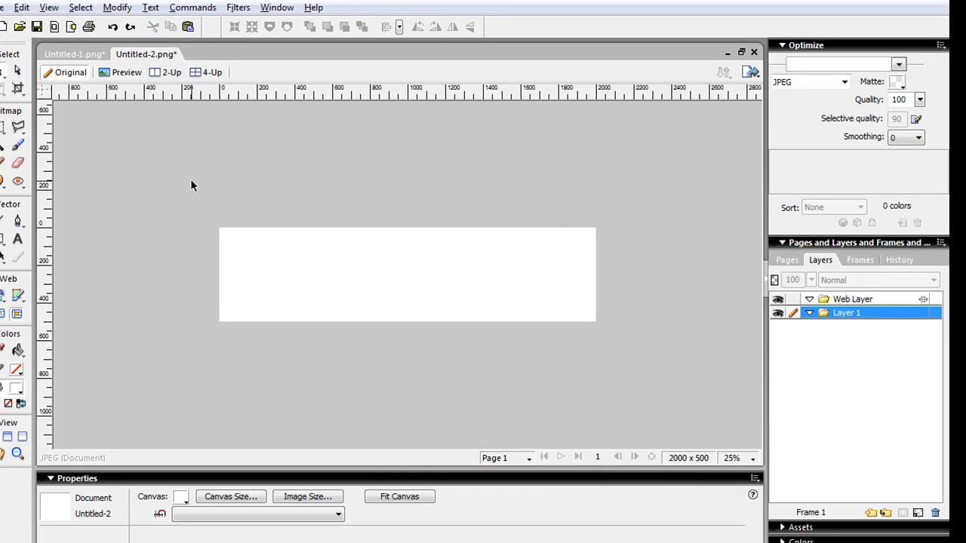
{"action": "mouse_move", "coordinate": [159, 266]}
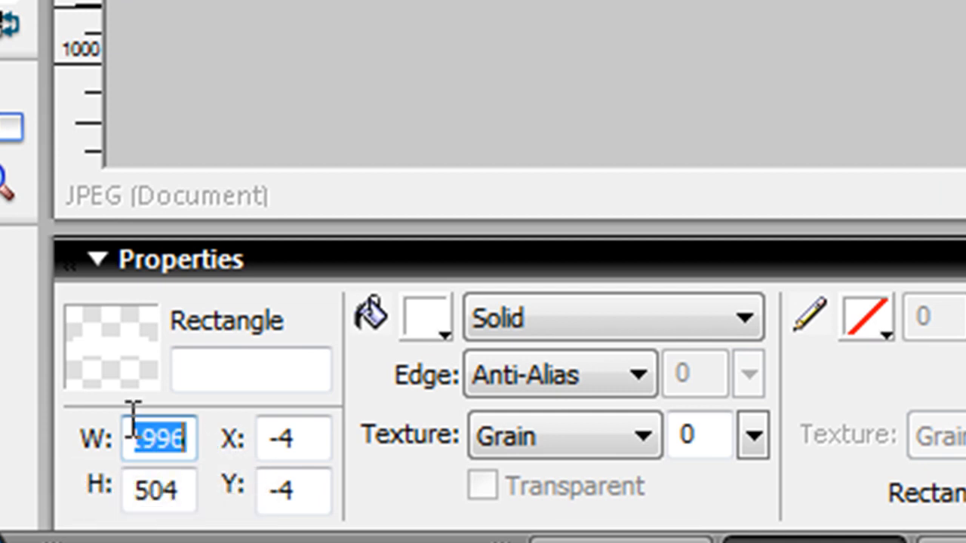
{"action": "type", "text": "200"}
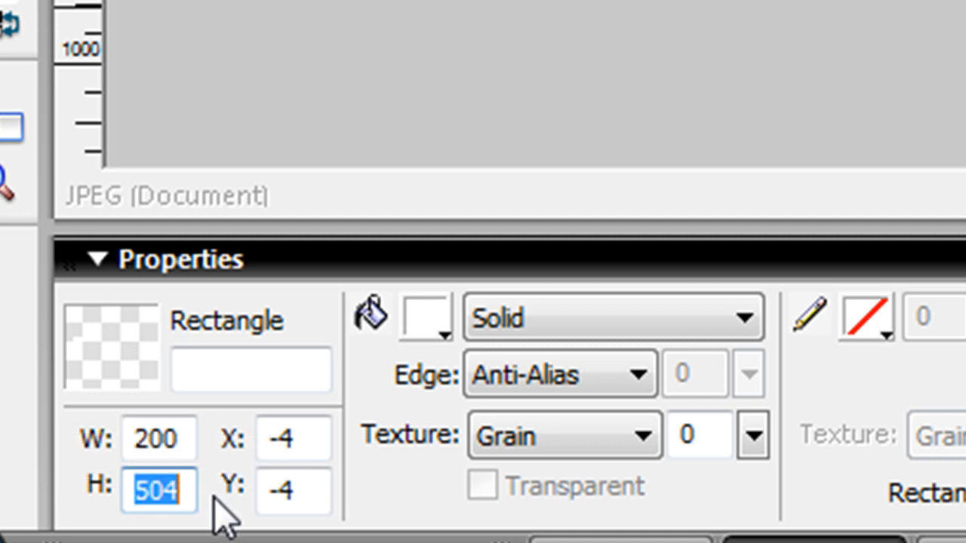
{"action": "type", "text": "500"}
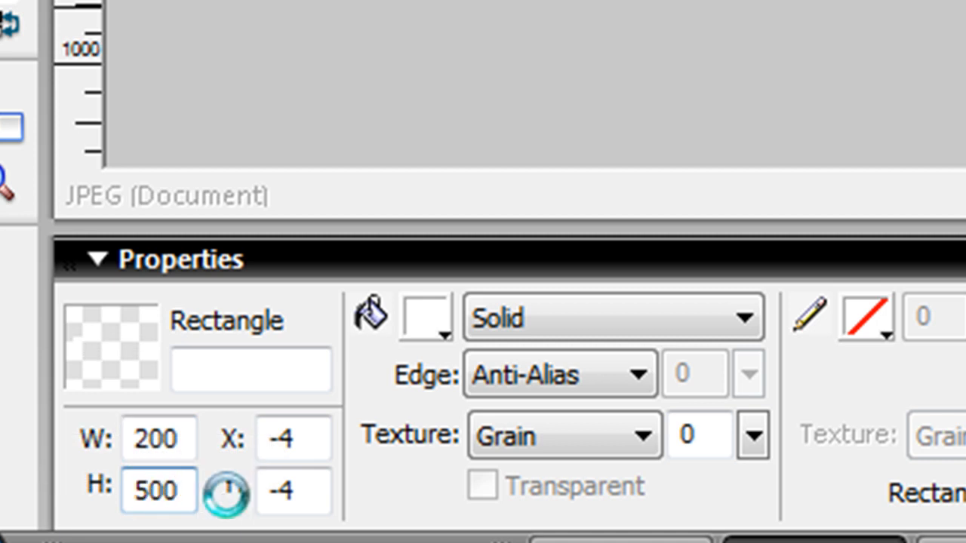
{"action": "left_click", "coordinate": [293, 437]}
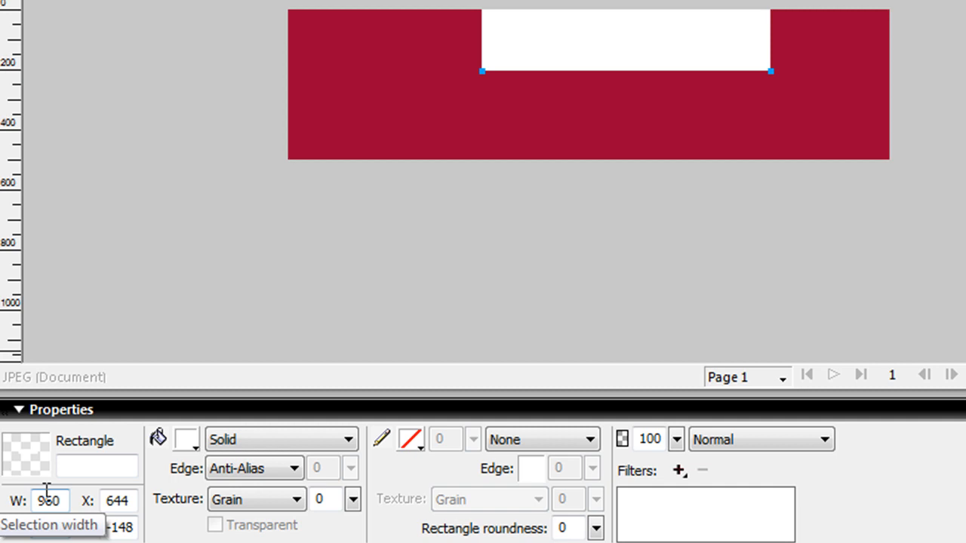
{"action": "mouse_move", "coordinate": [49, 524]}
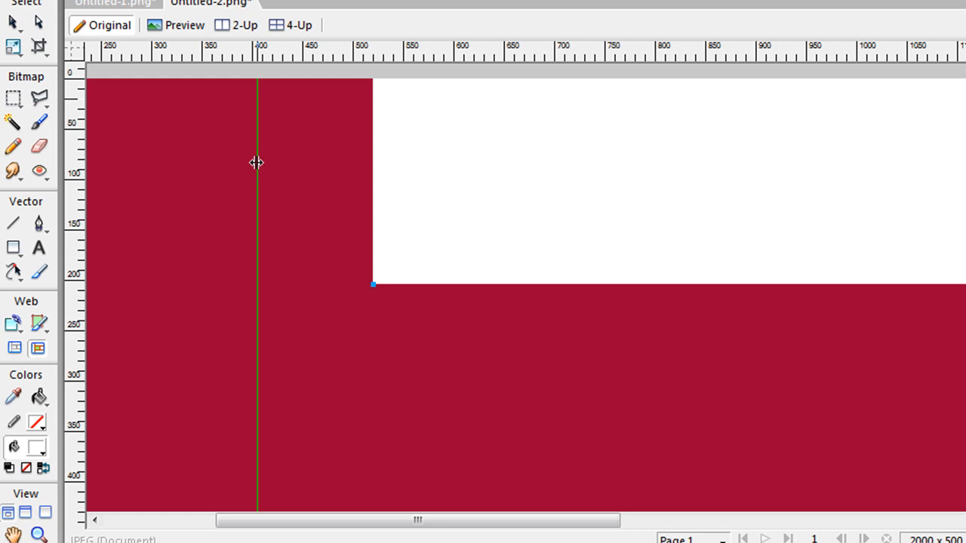
Drag vertical guides onto the white rectangle's left and right edges, scrolling across the banner.
{"action": "left_click_drag", "start_coordinate": [256, 162], "coordinate": [372, 166]}
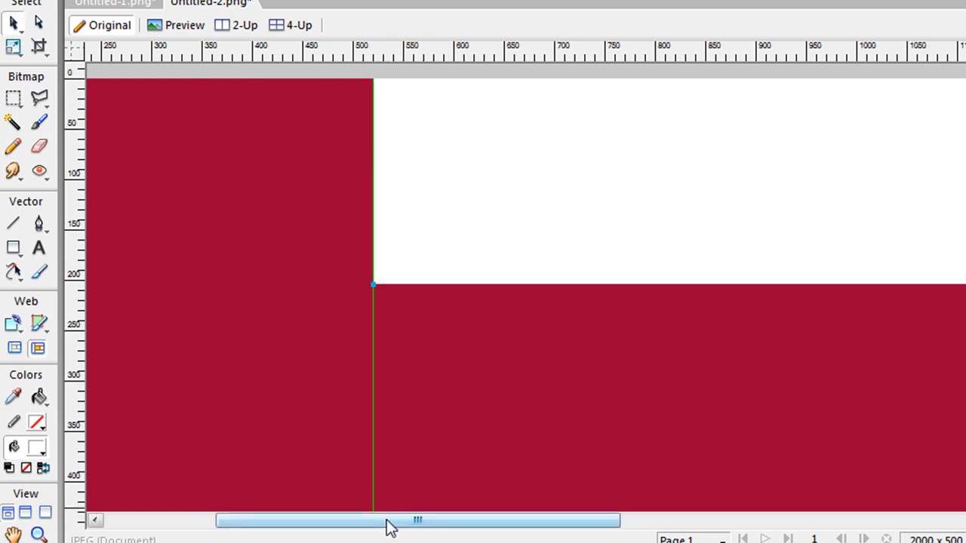
{"action": "left_click_drag", "start_coordinate": [417, 521], "coordinate": [722, 520]}
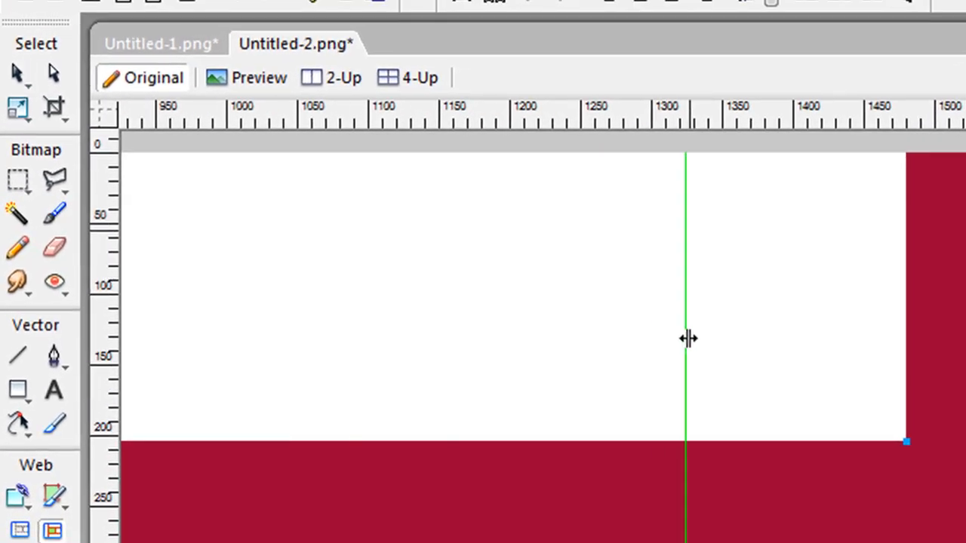
{"action": "left_click_drag", "start_coordinate": [686, 338], "coordinate": [906, 387]}
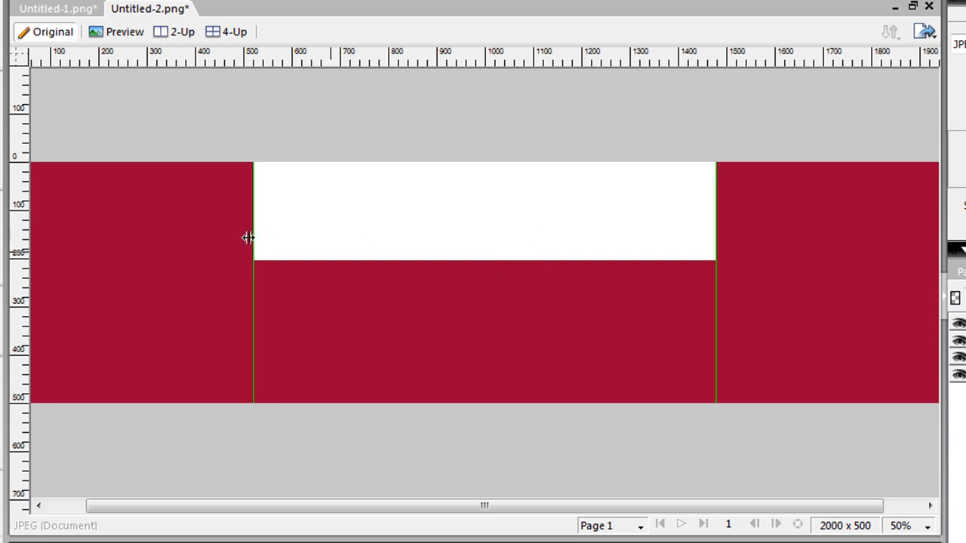
{"action": "mouse_move", "coordinate": [520, 280]}
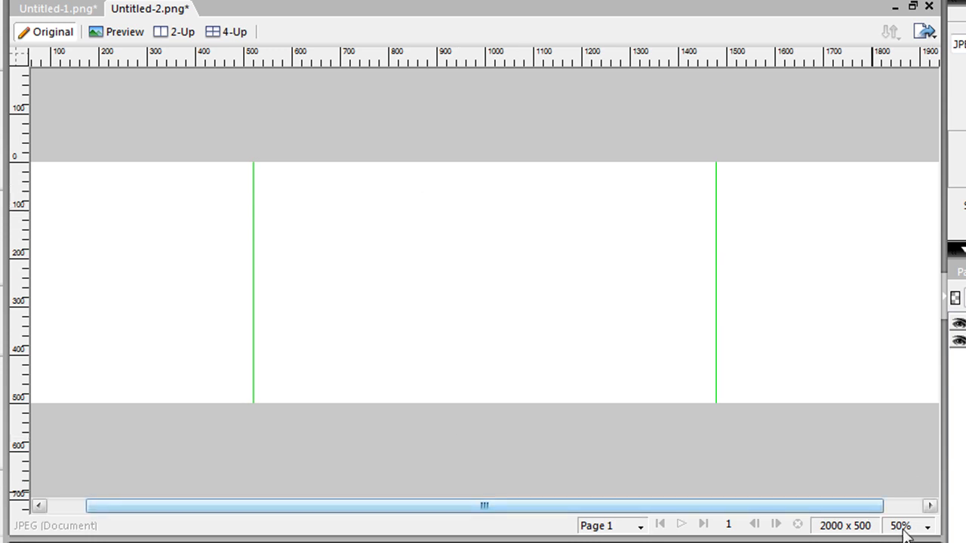
Zoom the canvas in one step.
{"action": "left_click", "coordinate": [925, 526]}
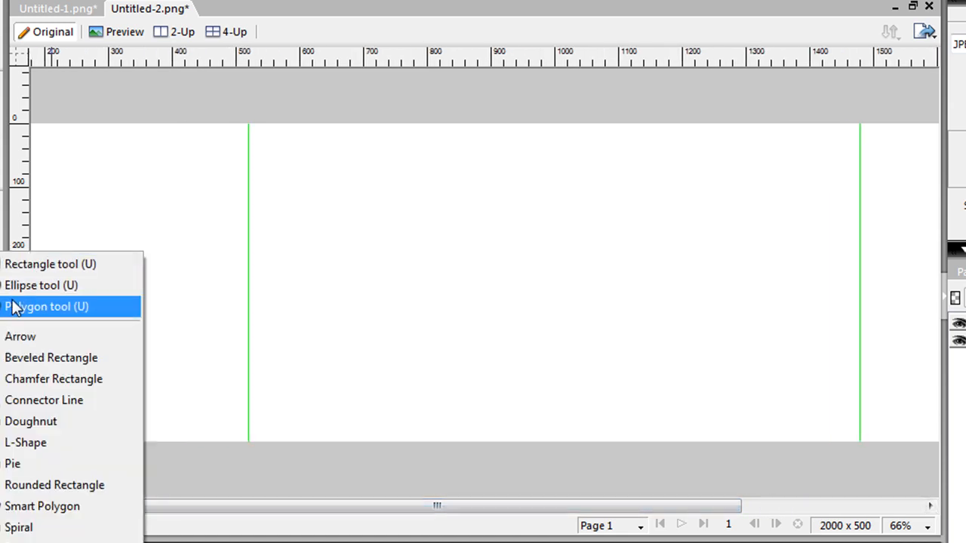
Draw a large circle straddling the left guide and fill it dark blue.
{"action": "left_click", "coordinate": [47, 306]}
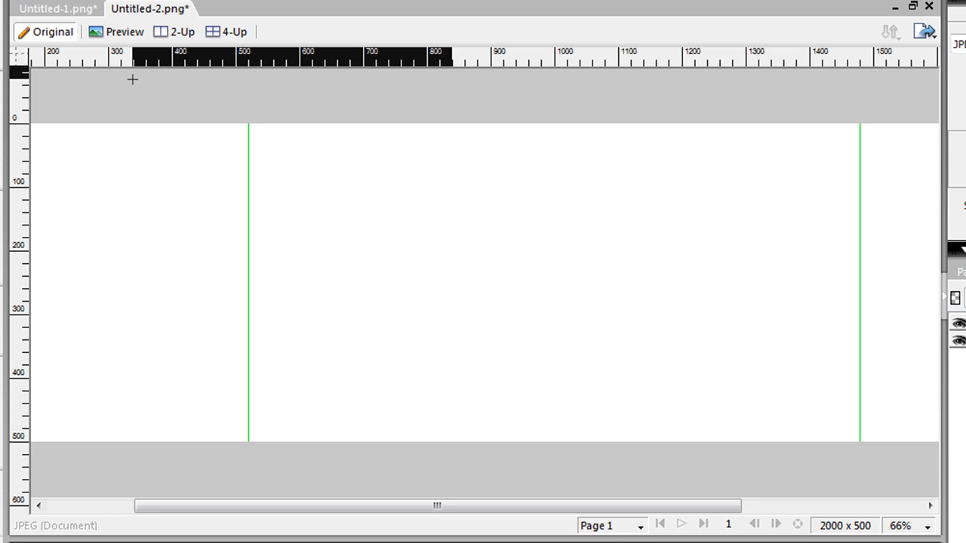
{"action": "left_click_drag", "start_coordinate": [133, 80], "coordinate": [375, 321]}
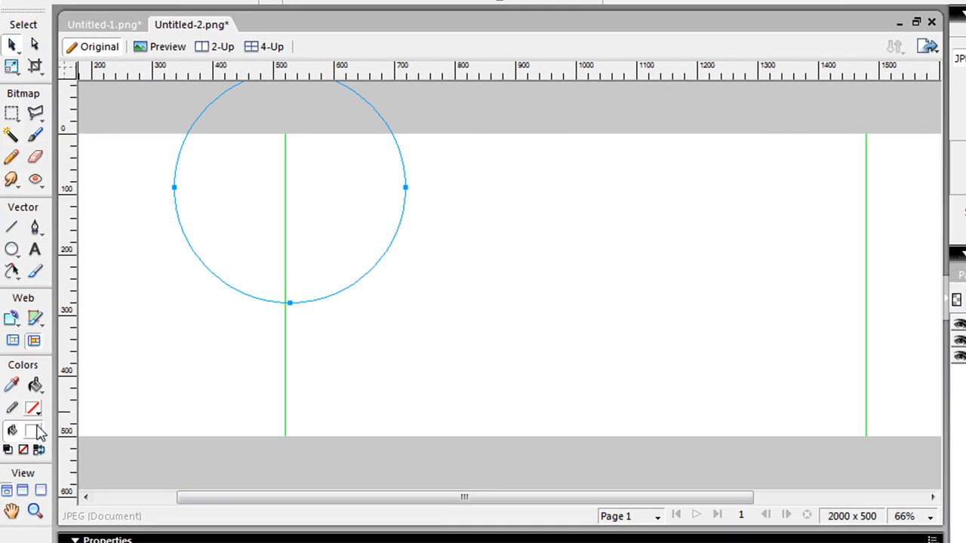
{"action": "left_click", "coordinate": [39, 429]}
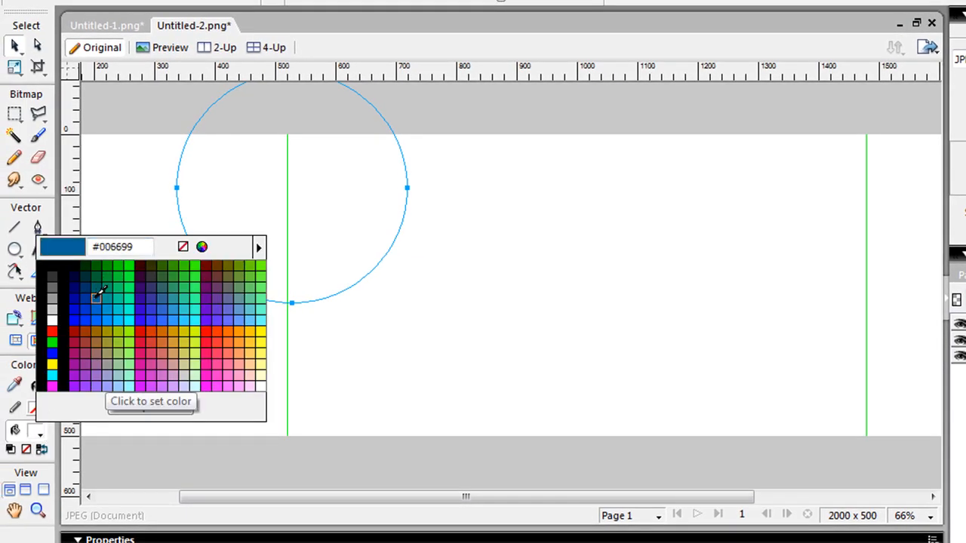
{"action": "left_click", "coordinate": [96, 297]}
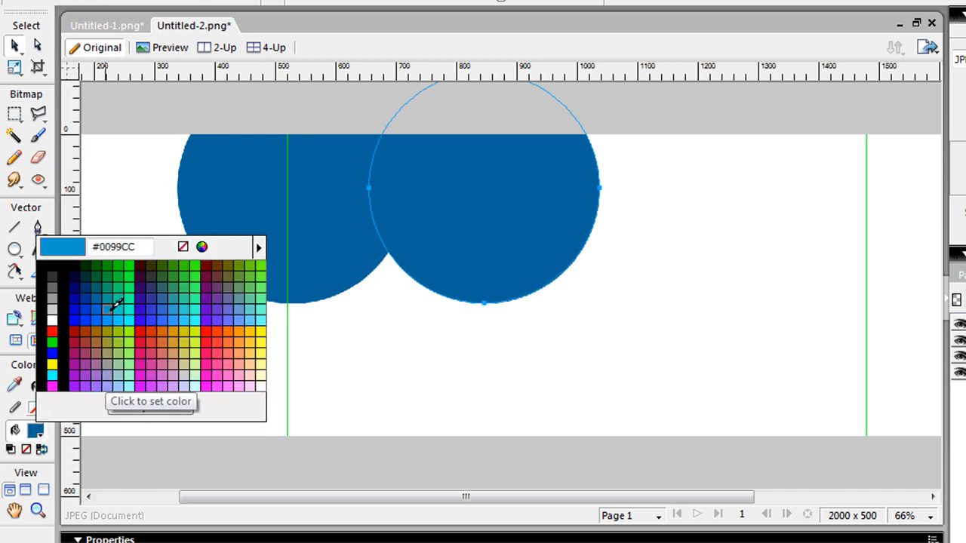
Fill the following circles pink and green from the Fill Color palette.
{"action": "left_click", "coordinate": [140, 332]}
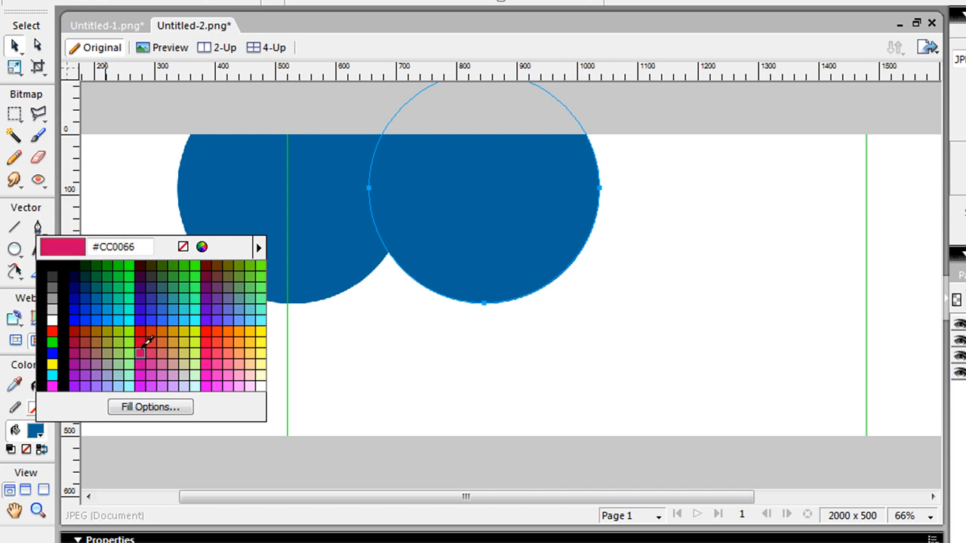
{"action": "left_click", "coordinate": [139, 351]}
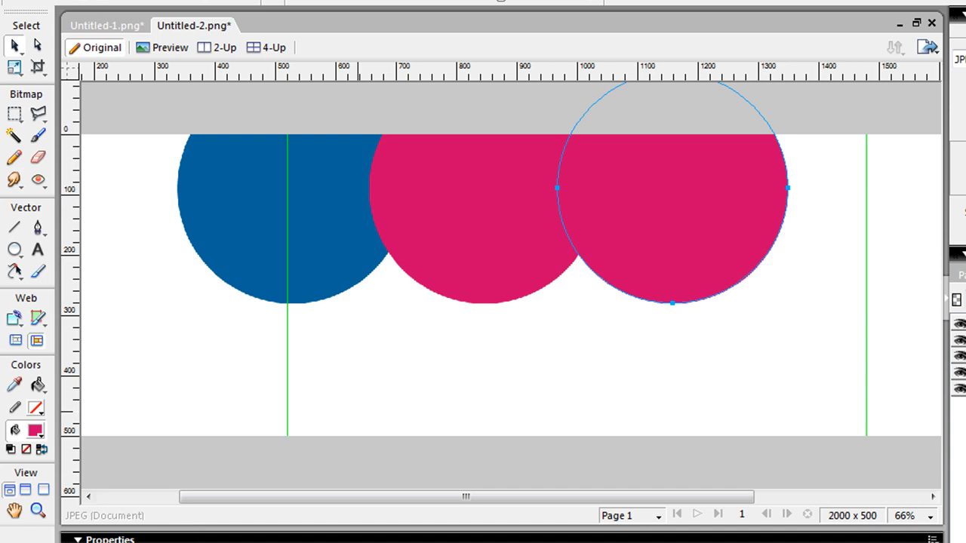
{"action": "left_click", "coordinate": [35, 430]}
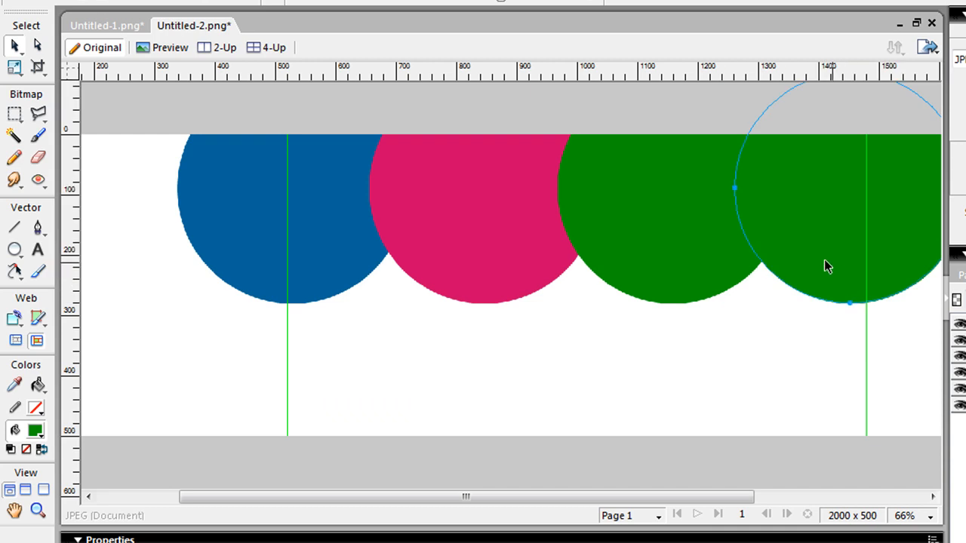
{"action": "left_click", "coordinate": [15, 430]}
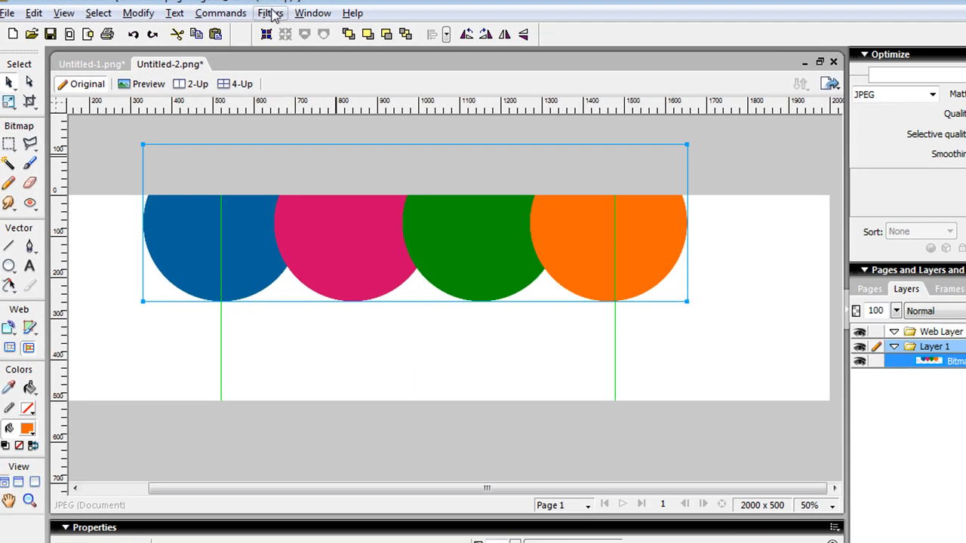
Apply Filters > Blur > Gaussian Blur with radius 190 to the circle group.
{"action": "left_click", "coordinate": [268, 12]}
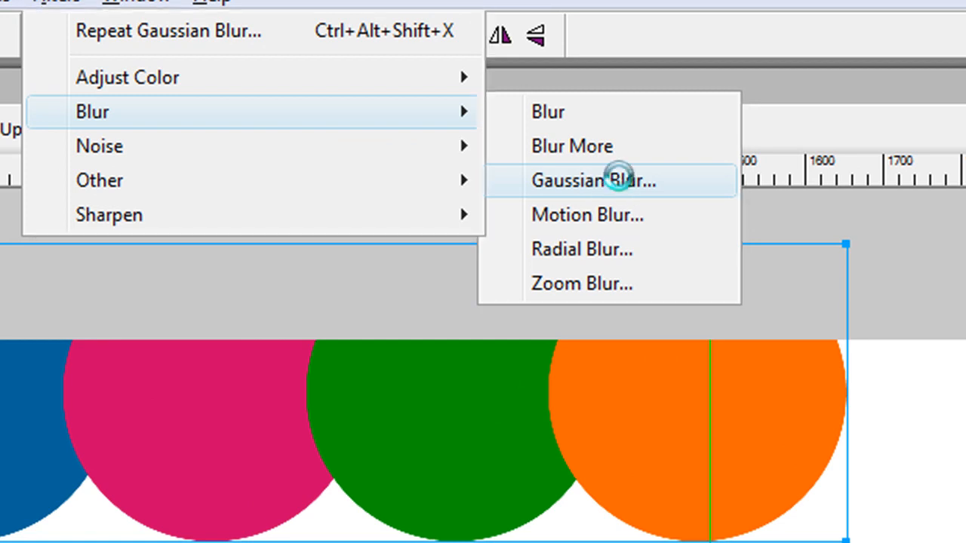
{"action": "mouse_move", "coordinate": [619, 181]}
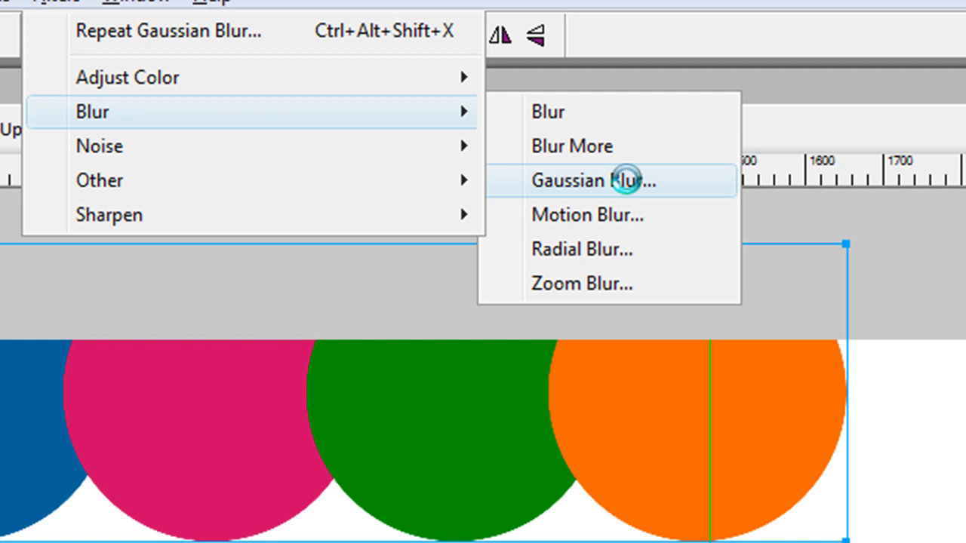
{"action": "left_click", "coordinate": [594, 181]}
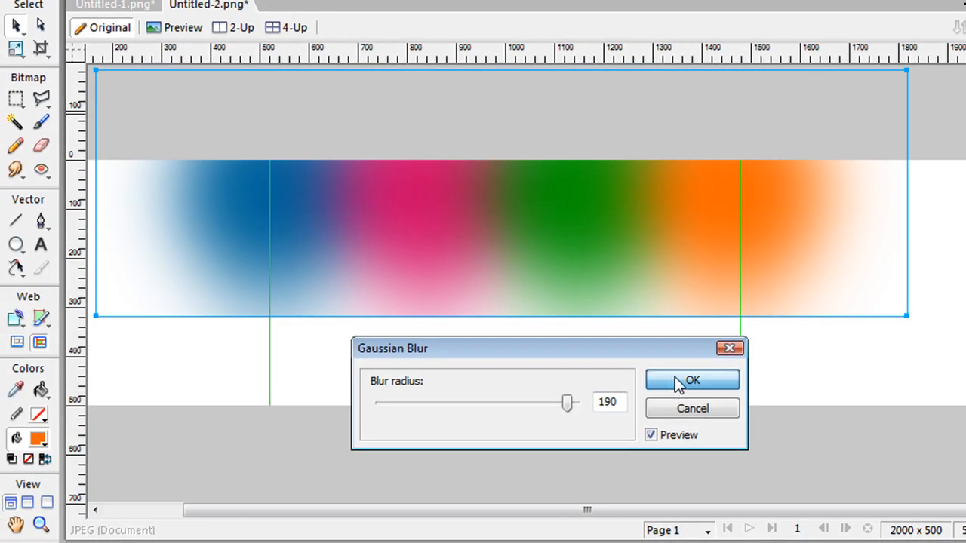
{"action": "left_click", "coordinate": [691, 380]}
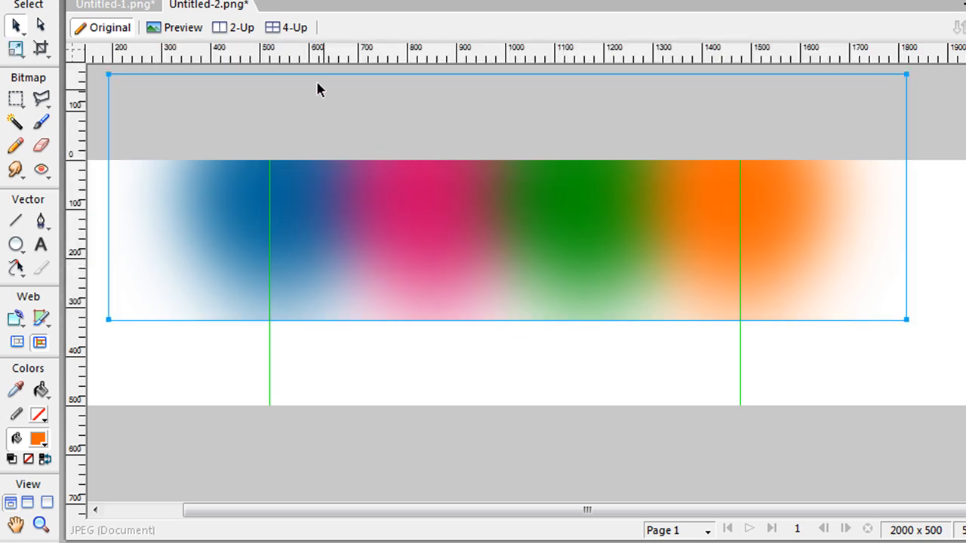
Apply Fade Image to the blurred banner, confirming the chosen fade style.
{"action": "right_click", "coordinate": [317, 89]}
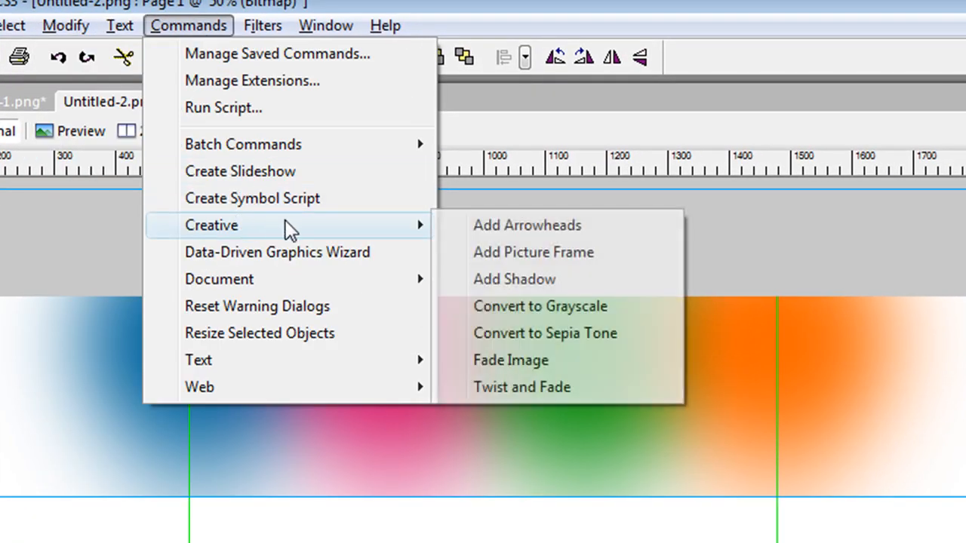
{"action": "mouse_move", "coordinate": [510, 360]}
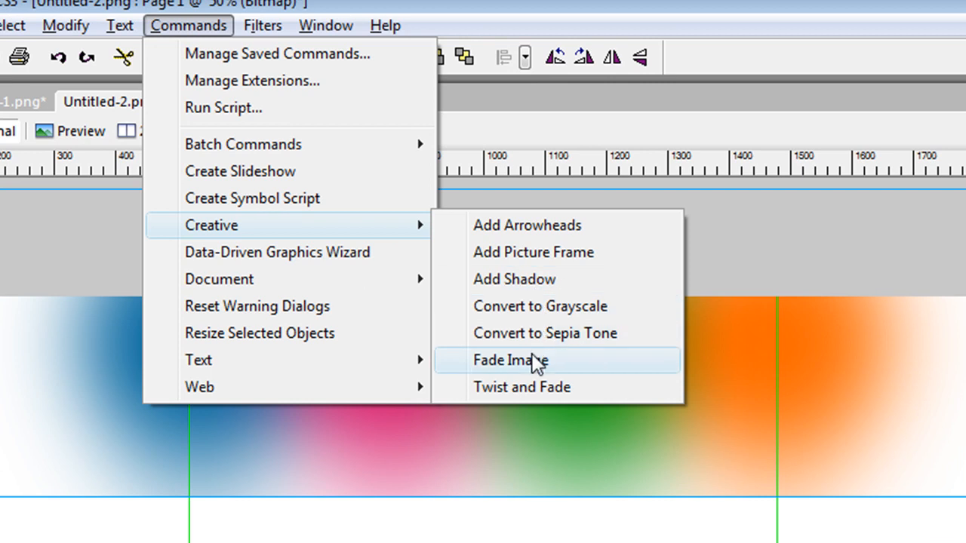
{"action": "left_click", "coordinate": [510, 360]}
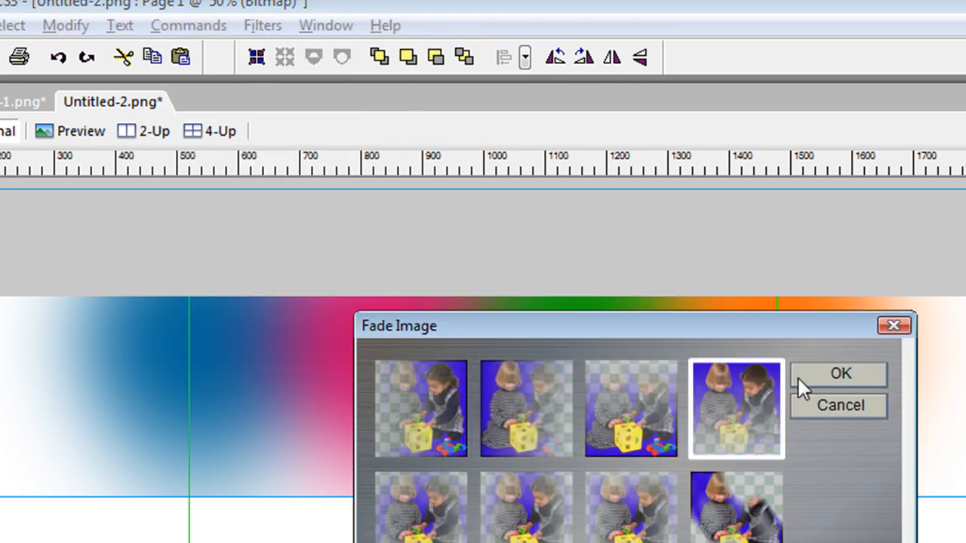
{"action": "left_click", "coordinate": [840, 373]}
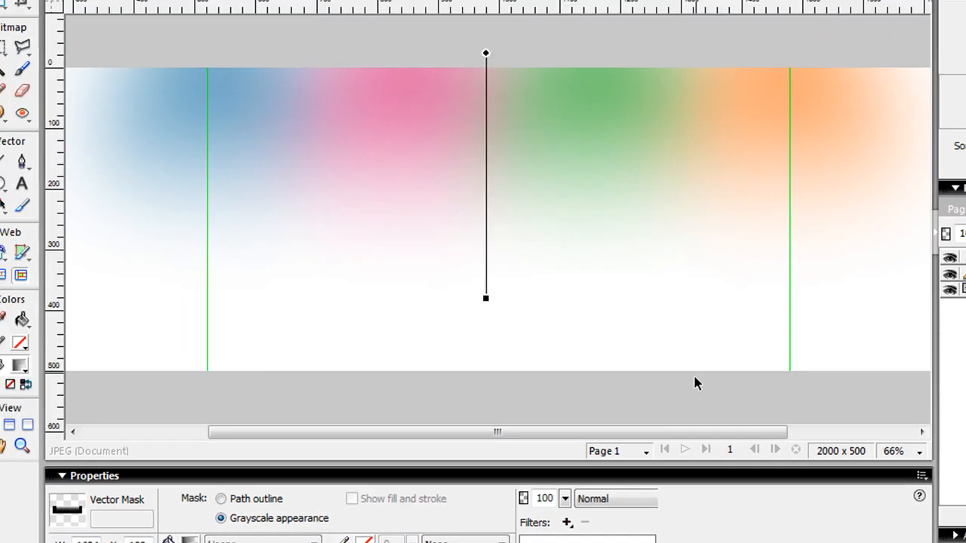
View the banner at 100% and lower its opacity to about 76%.
{"action": "left_click", "coordinate": [906, 455]}
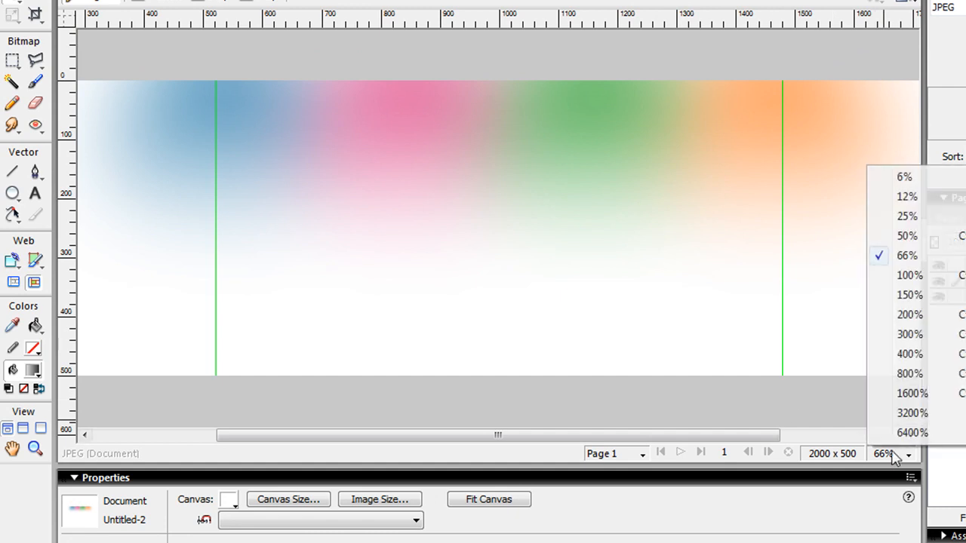
{"action": "mouse_move", "coordinate": [909, 275]}
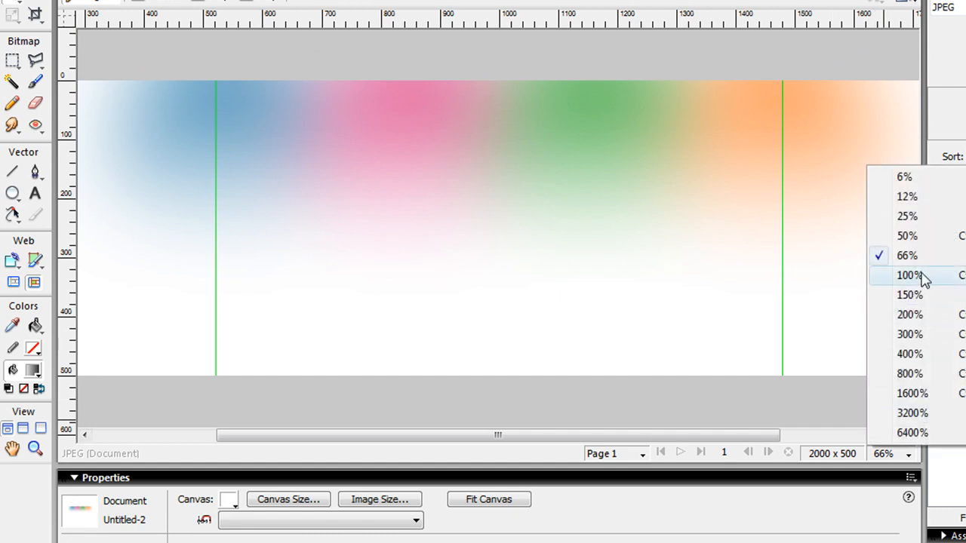
{"action": "left_click", "coordinate": [909, 275]}
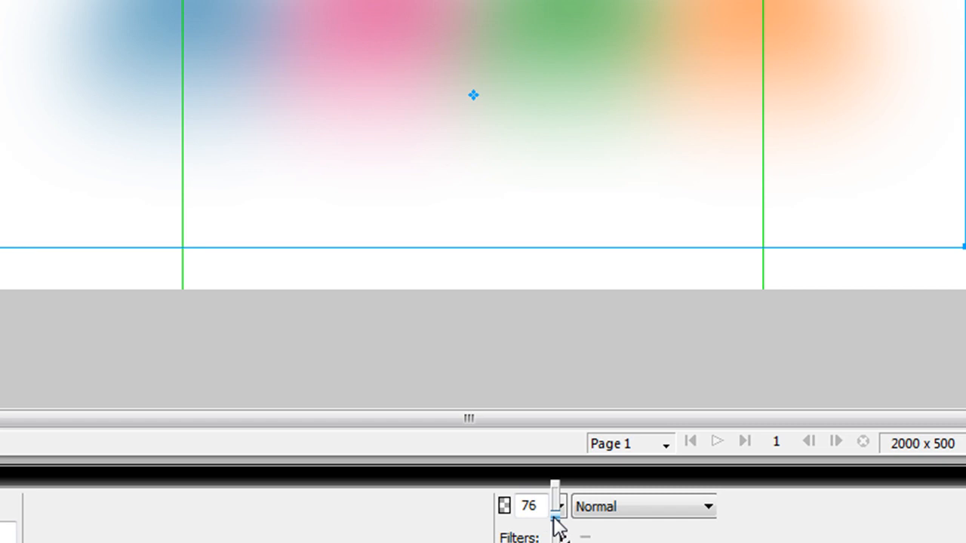
{"action": "left_click_drag", "start_coordinate": [554, 494], "coordinate": [555, 477]}
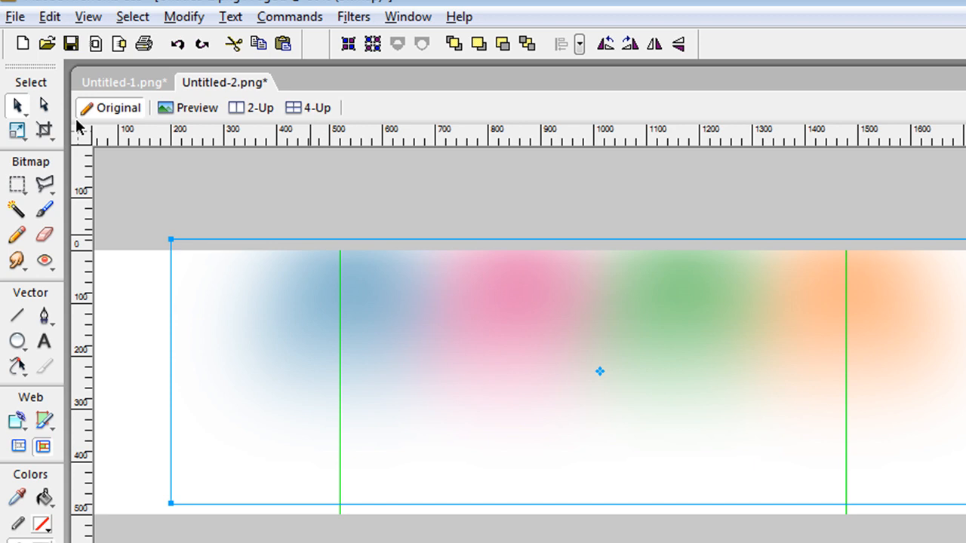
Export the banner as bg1.jpg in the images folder, replacing the existing file.
{"action": "left_click", "coordinate": [15, 16]}
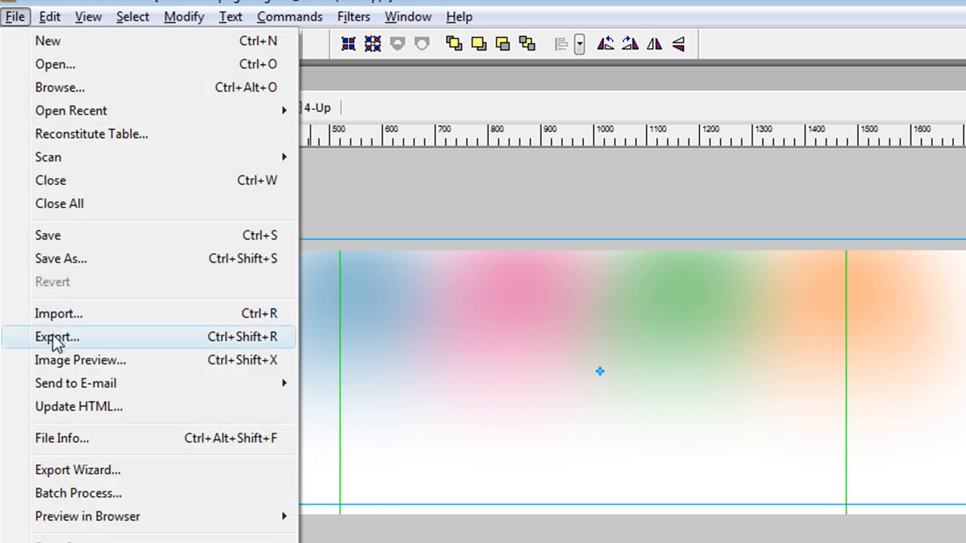
{"action": "left_click", "coordinate": [57, 337]}
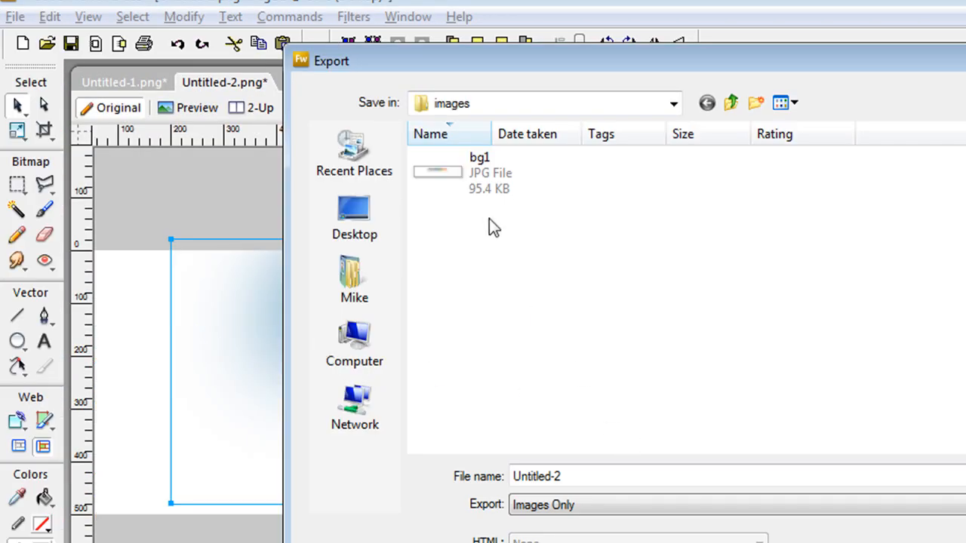
{"action": "left_click", "coordinate": [479, 172]}
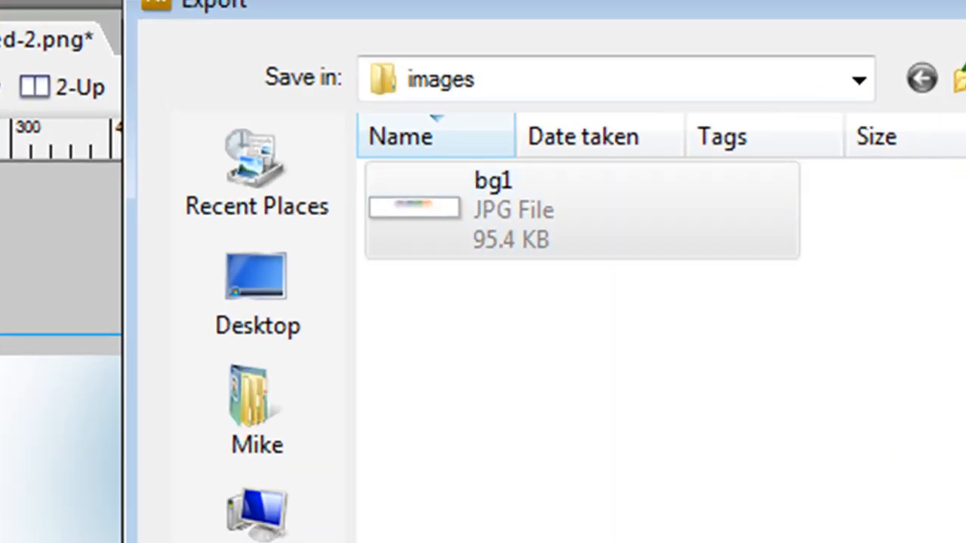
{"action": "left_click", "coordinate": [943, 415]}
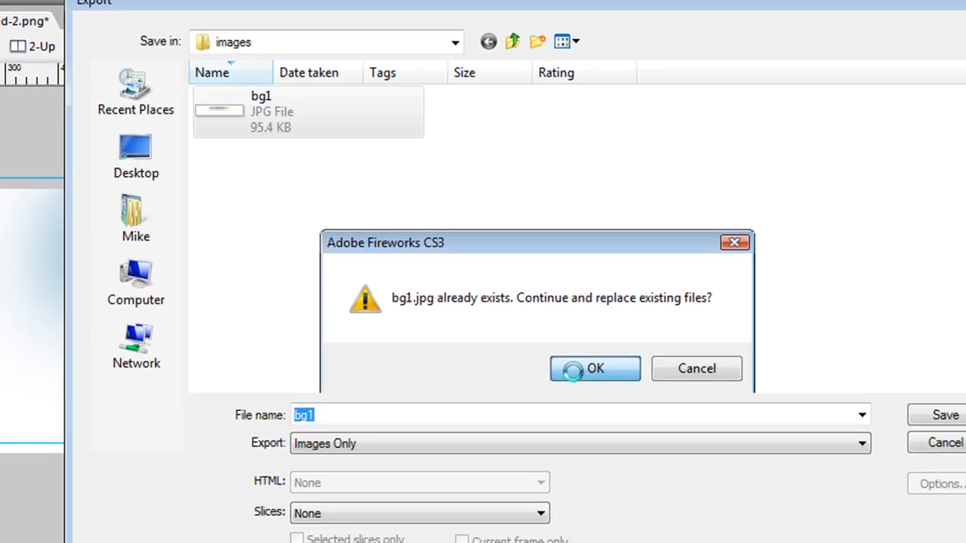
{"action": "left_click", "coordinate": [594, 369]}
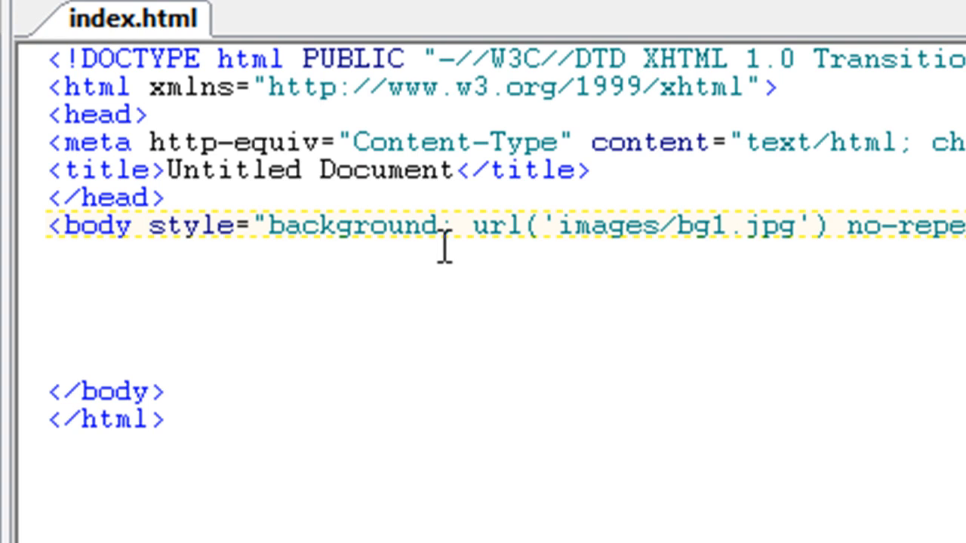
{"action": "mouse_move", "coordinate": [517, 245]}
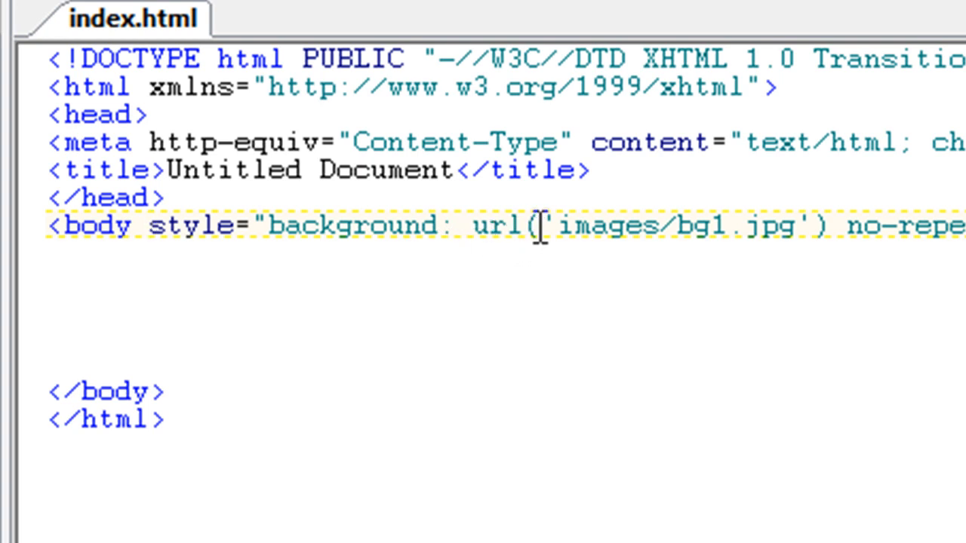
{"action": "mouse_move", "coordinate": [710, 226]}
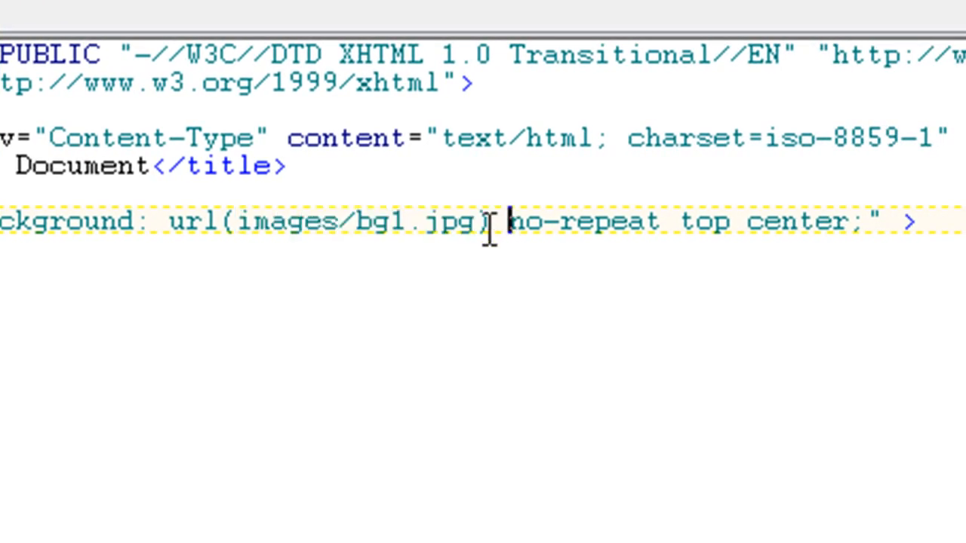
{"action": "mouse_move", "coordinate": [615, 234]}
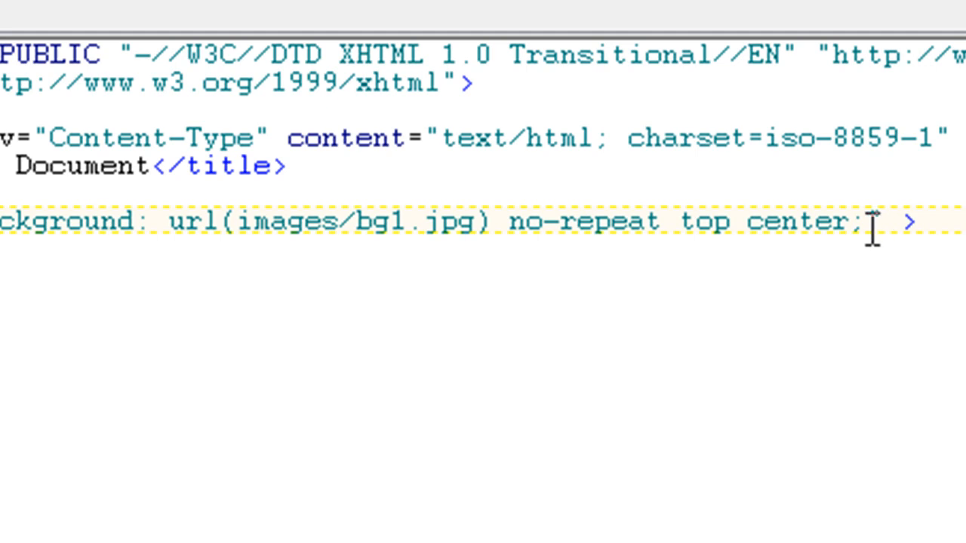
Close the body style attribute with a double quote after url(images/bg1.jpg) no-repeat top center.
{"action": "type", "text": "\""}
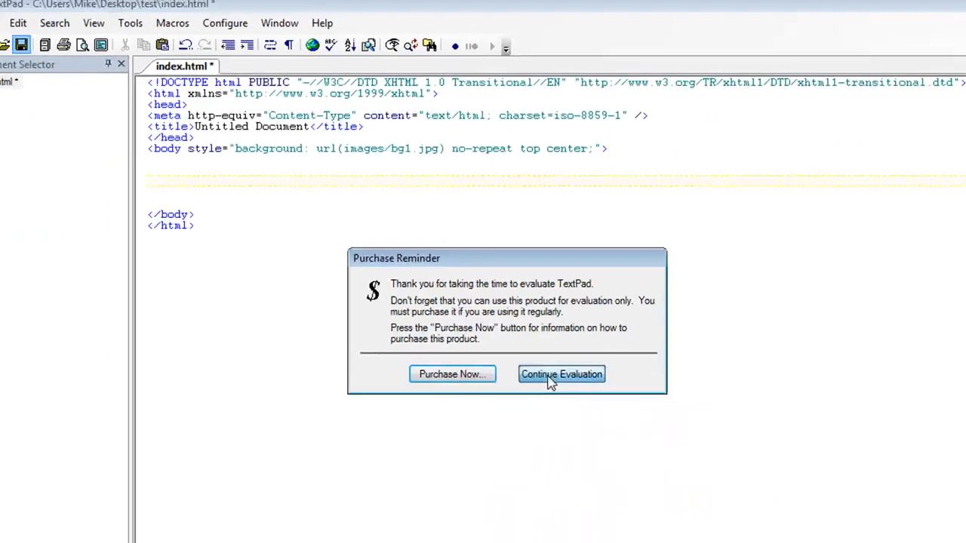
Choose Continue Evaluation on the TextPad Purchase Reminder.
{"action": "left_click", "coordinate": [561, 374]}
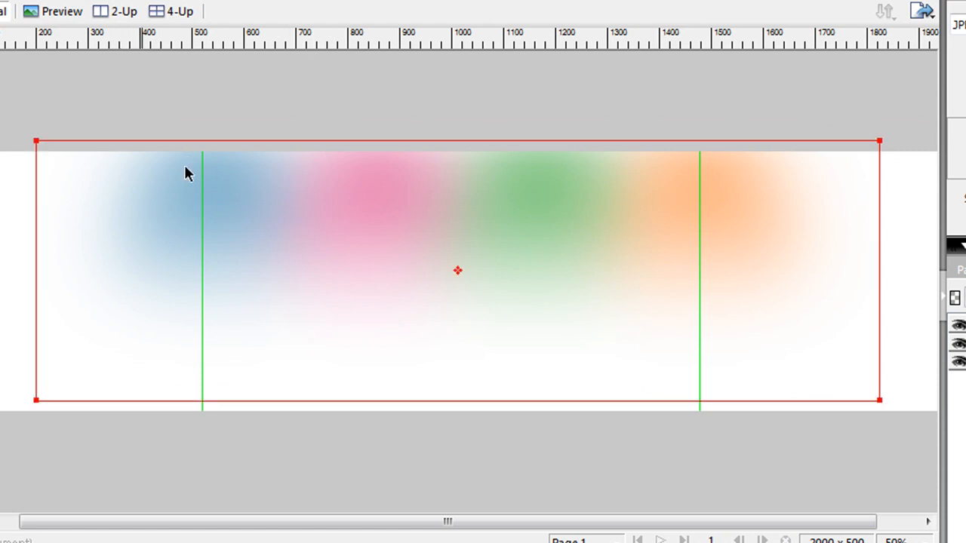
{"action": "mouse_move", "coordinate": [565, 219]}
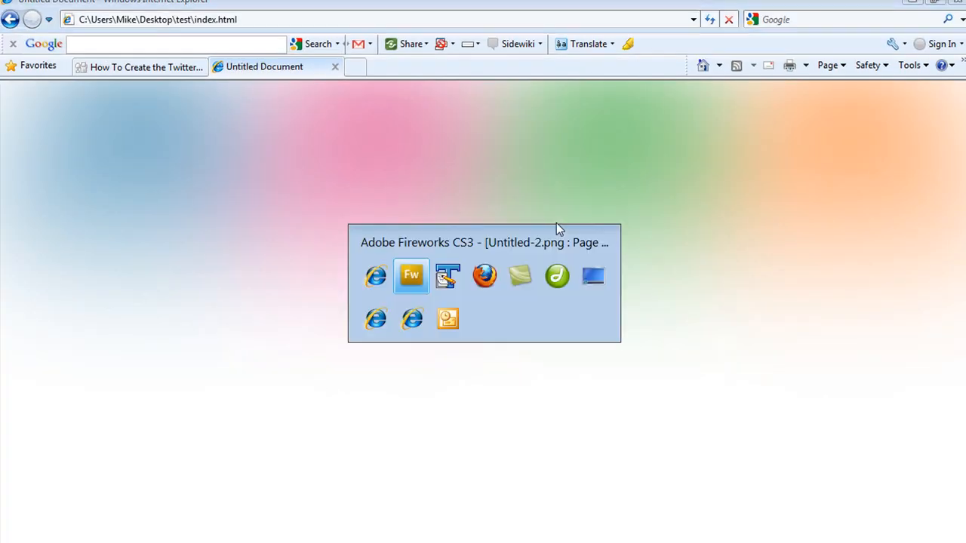
Back in Fireworks, select the blurred banner bitmap, then Alt-Tab to the browser.
{"action": "left_click", "coordinate": [412, 274]}
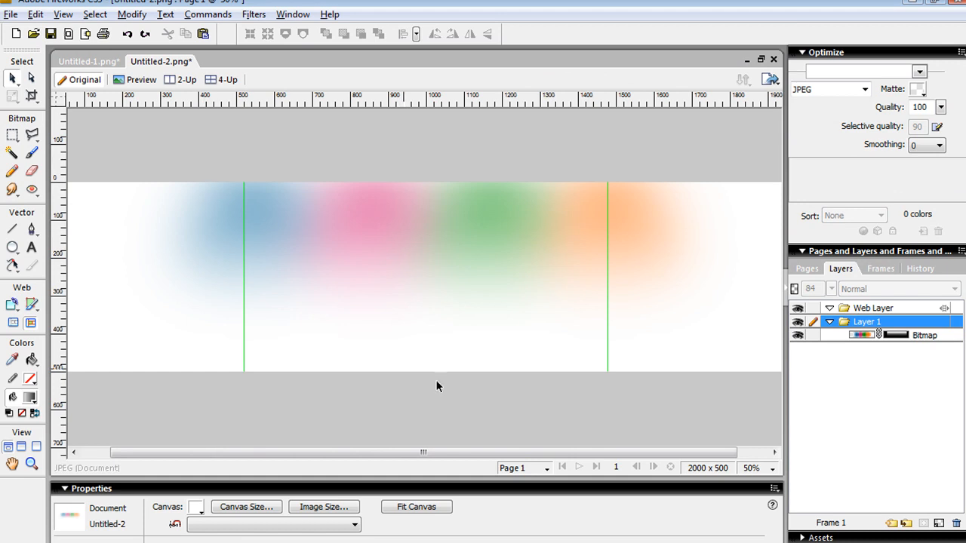
{"action": "left_click_drag", "start_coordinate": [423, 452], "coordinate": [440, 452]}
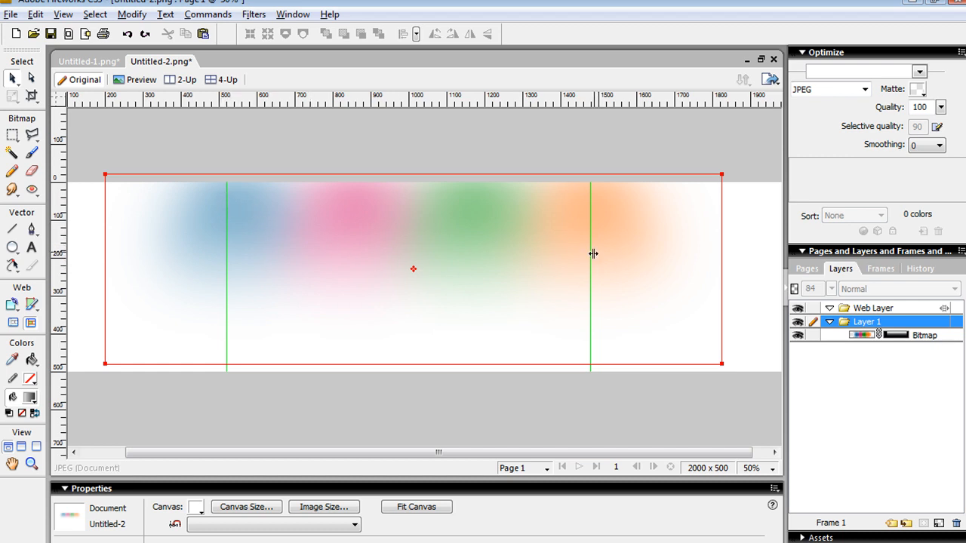
{"action": "mouse_move", "coordinate": [381, 243]}
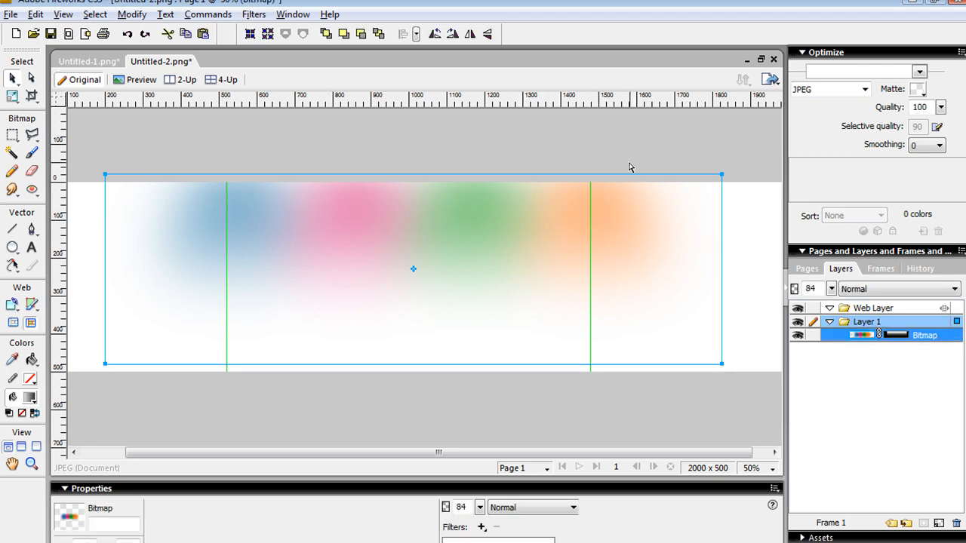
{"action": "key", "text": "alt+tab"}
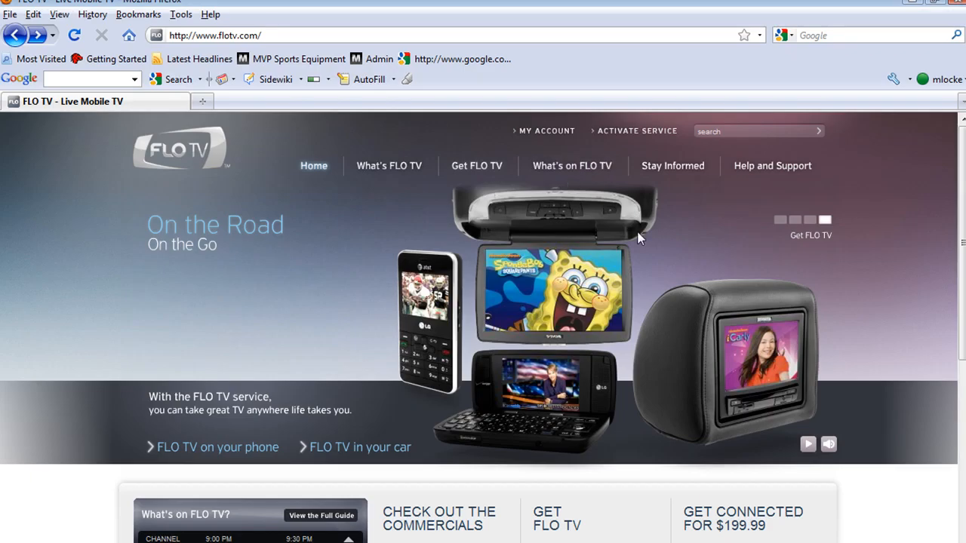
{"action": "mouse_move", "coordinate": [903, 212]}
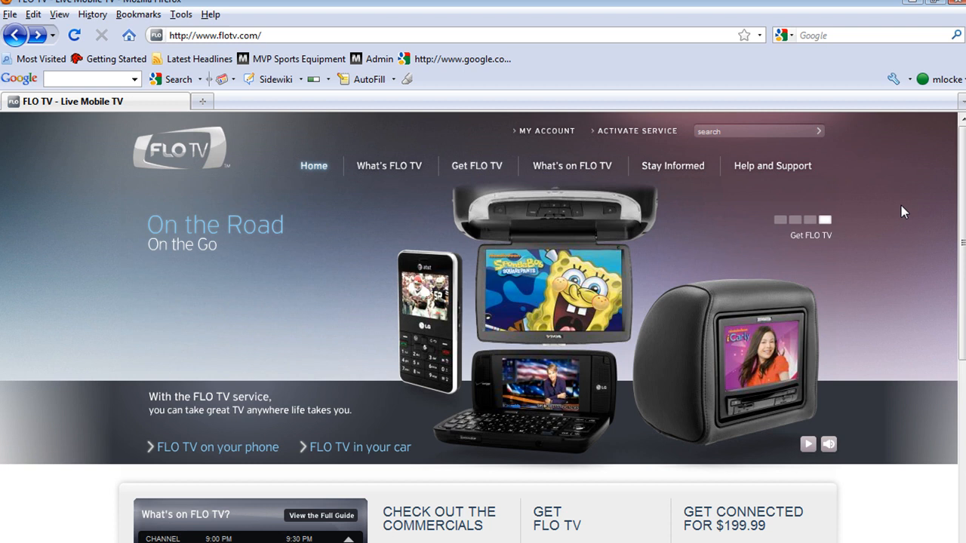
{"action": "mouse_move", "coordinate": [893, 234]}
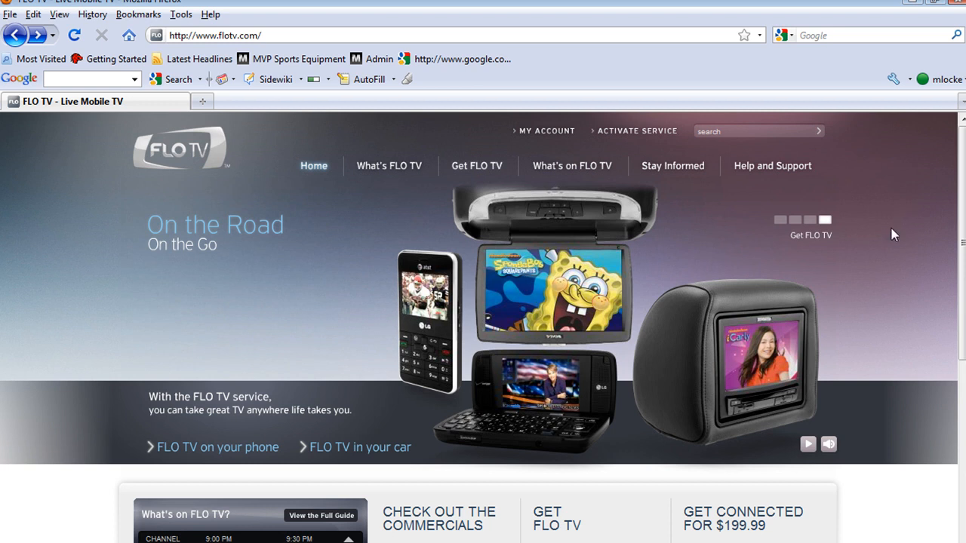